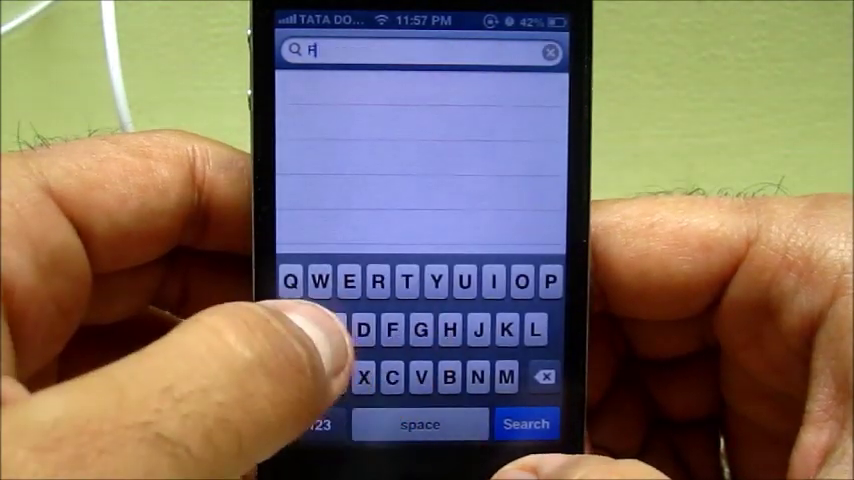
# Step: Search Cydia for "fake" and start installing the FakeCarrier package
pyautogui.write('ake')
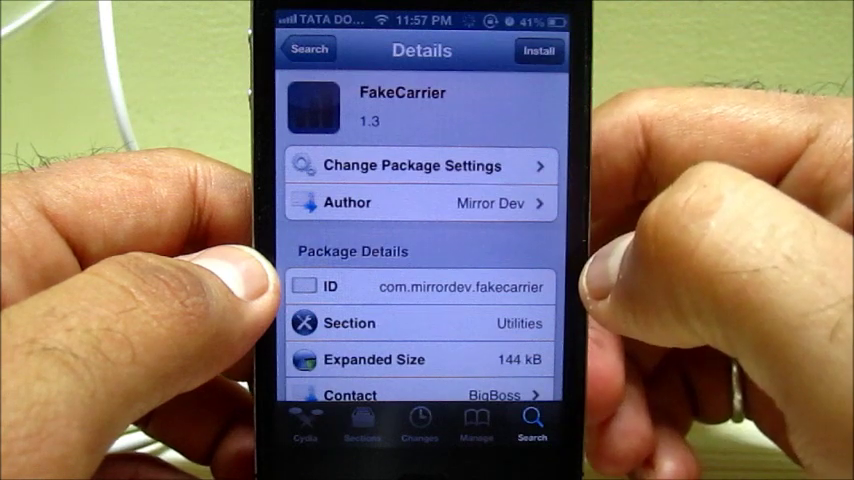
pyautogui.click(538, 50)
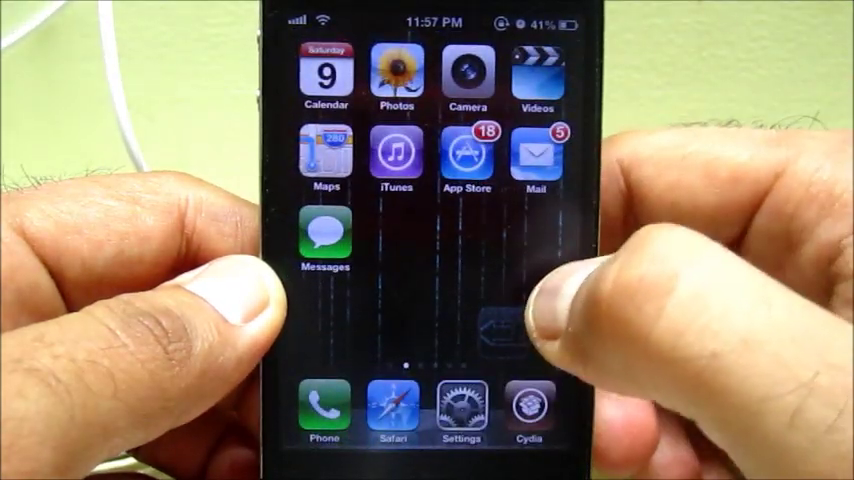
# Step: Swipe through the home screen pages to reach the Fake Carrier app
pyautogui.hscroll(-3)
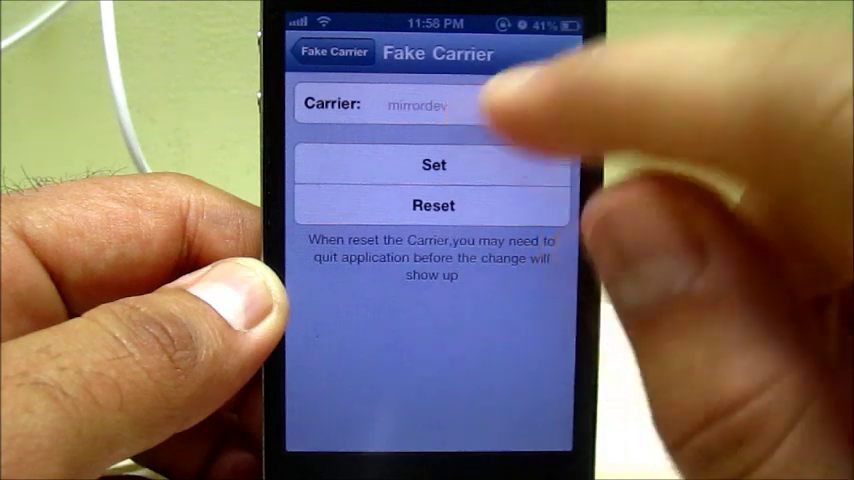
# Step: Set the carrier name to igeeksBlog, apply it, and return to the home screen
pyautogui.click(430, 106)
pyautogui.write('igee')
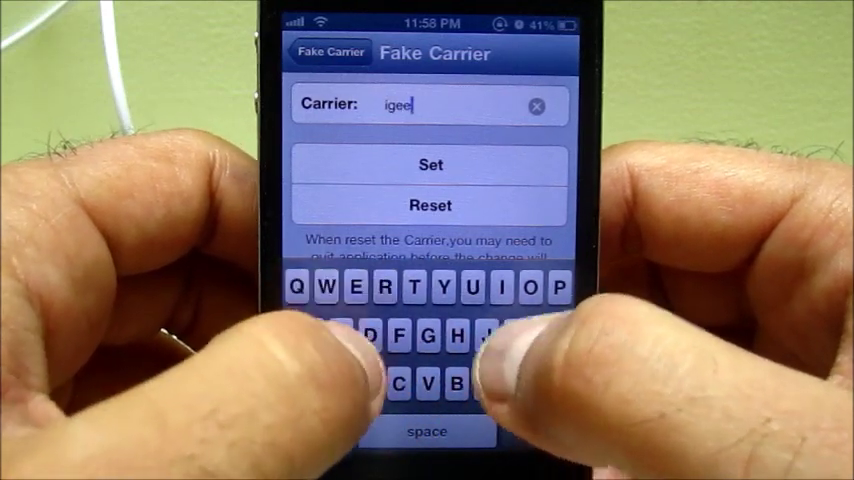
pyautogui.write('ksBlog')
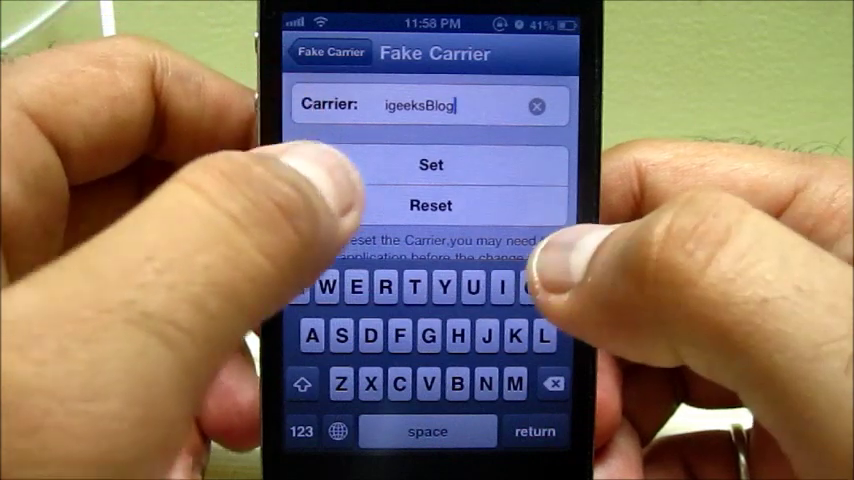
pyautogui.click(428, 164)
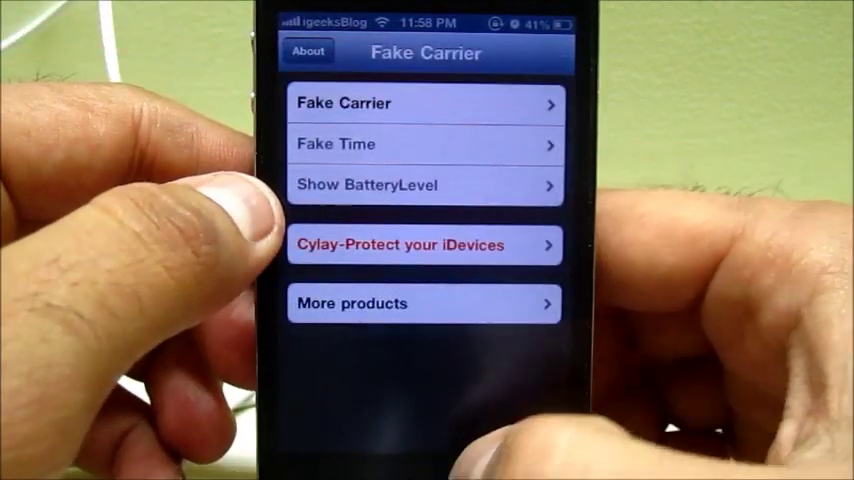
pyautogui.press('home')
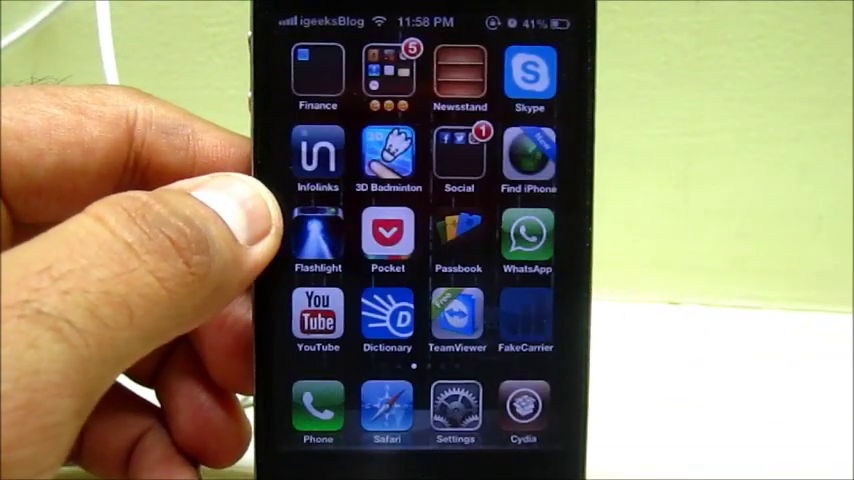